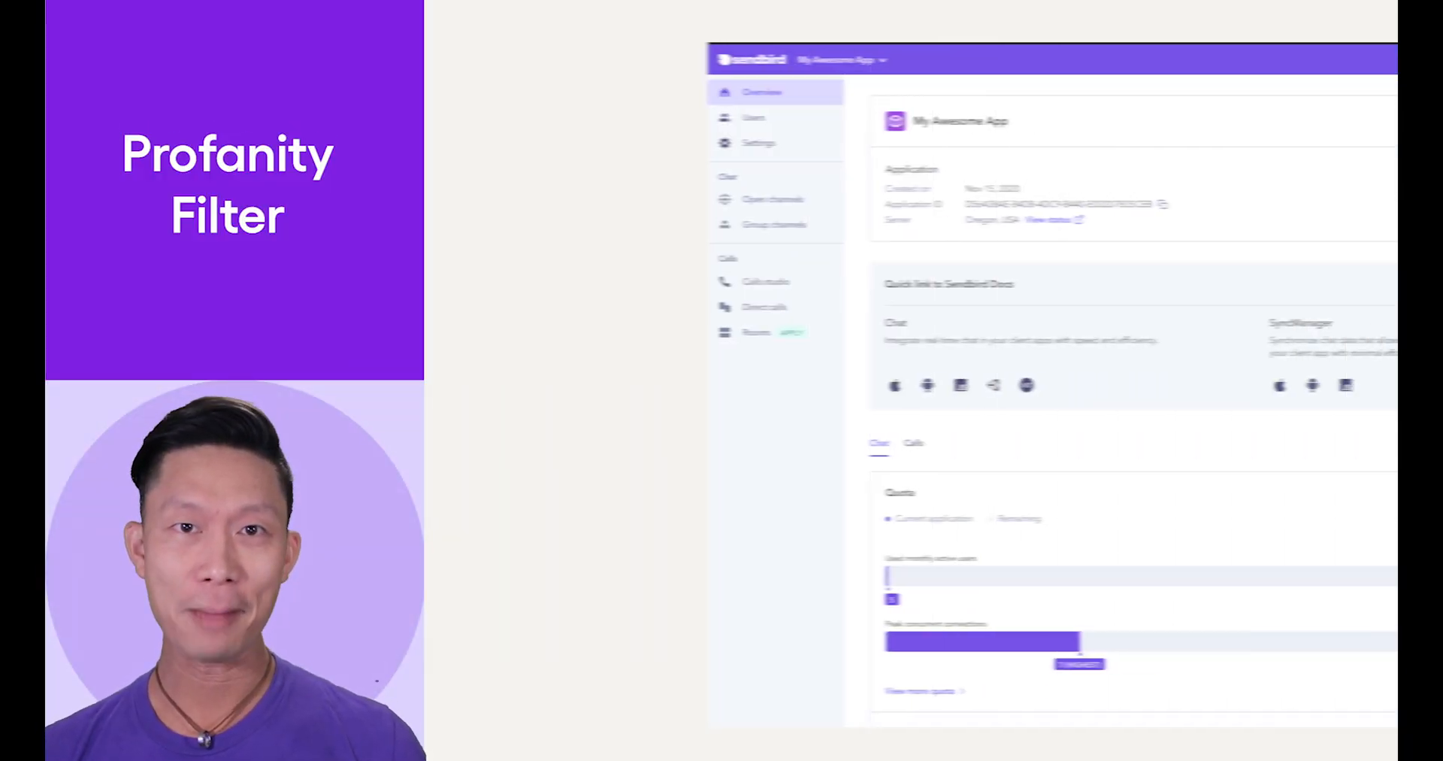
# - Turn on the Profanity filter under Chat features and confirm in the dialog
pyautogui.click(521, 143)
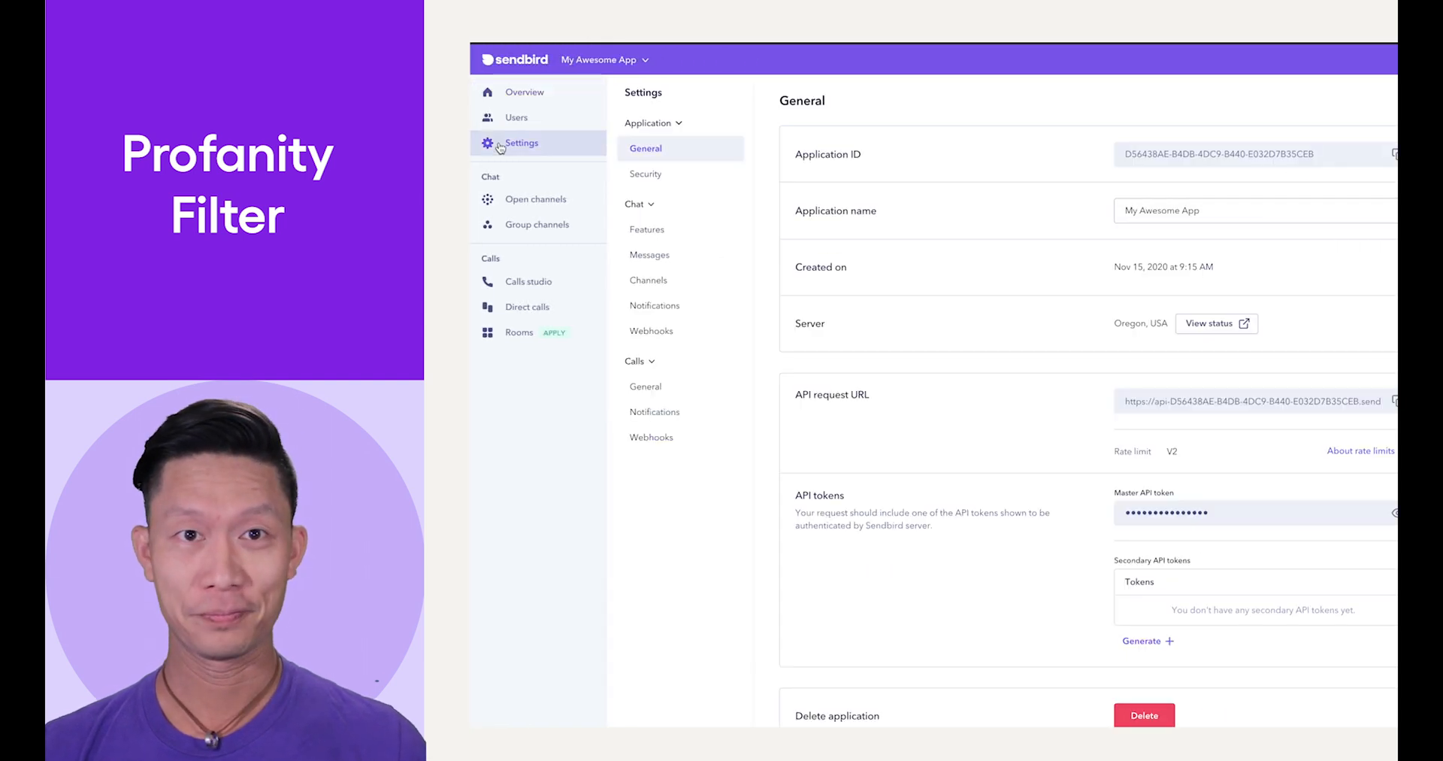
pyautogui.click(647, 230)
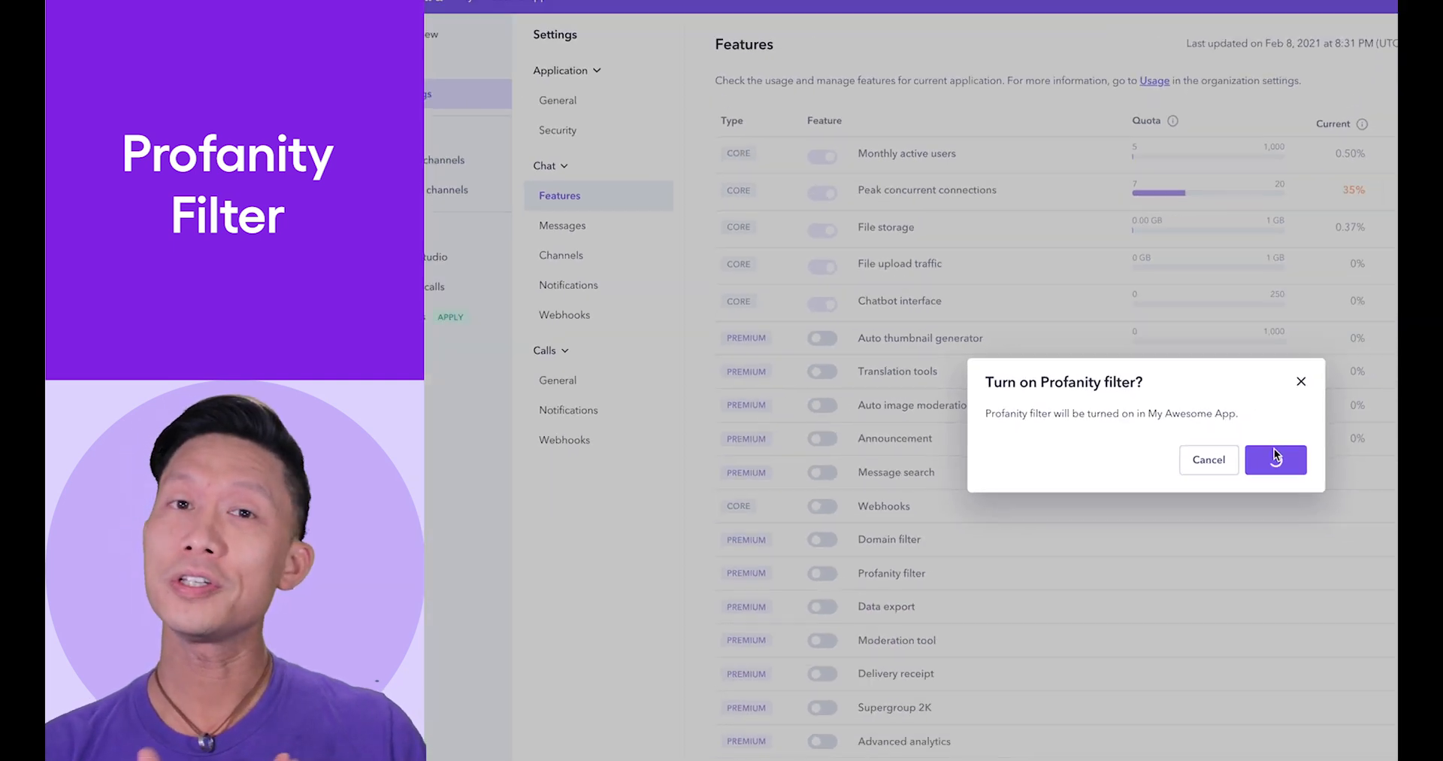
pyautogui.click(1275, 459)
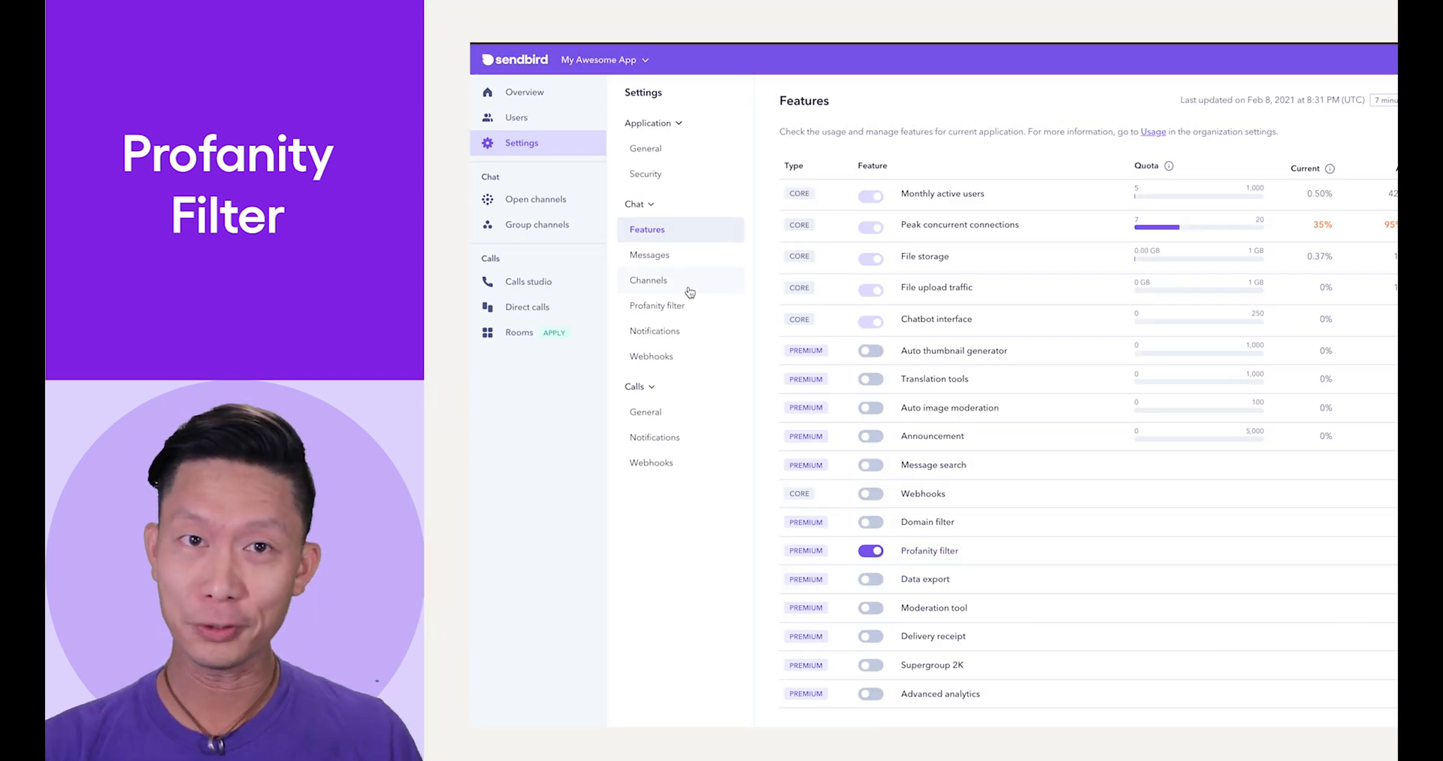
# - Open Profanity filter settings and the options menu of the All DEFAULT rule
pyautogui.click(659, 306)
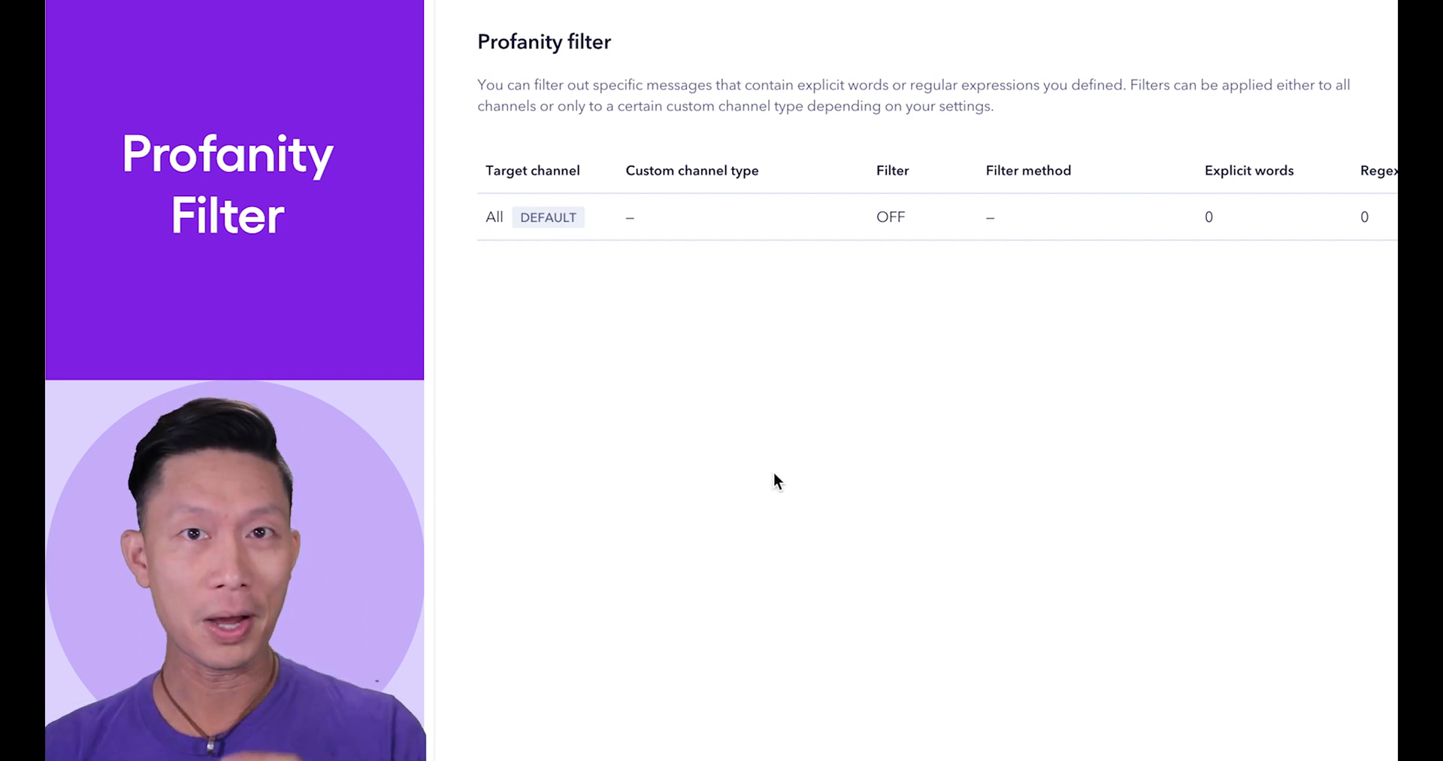
pyautogui.click(1298, 217)
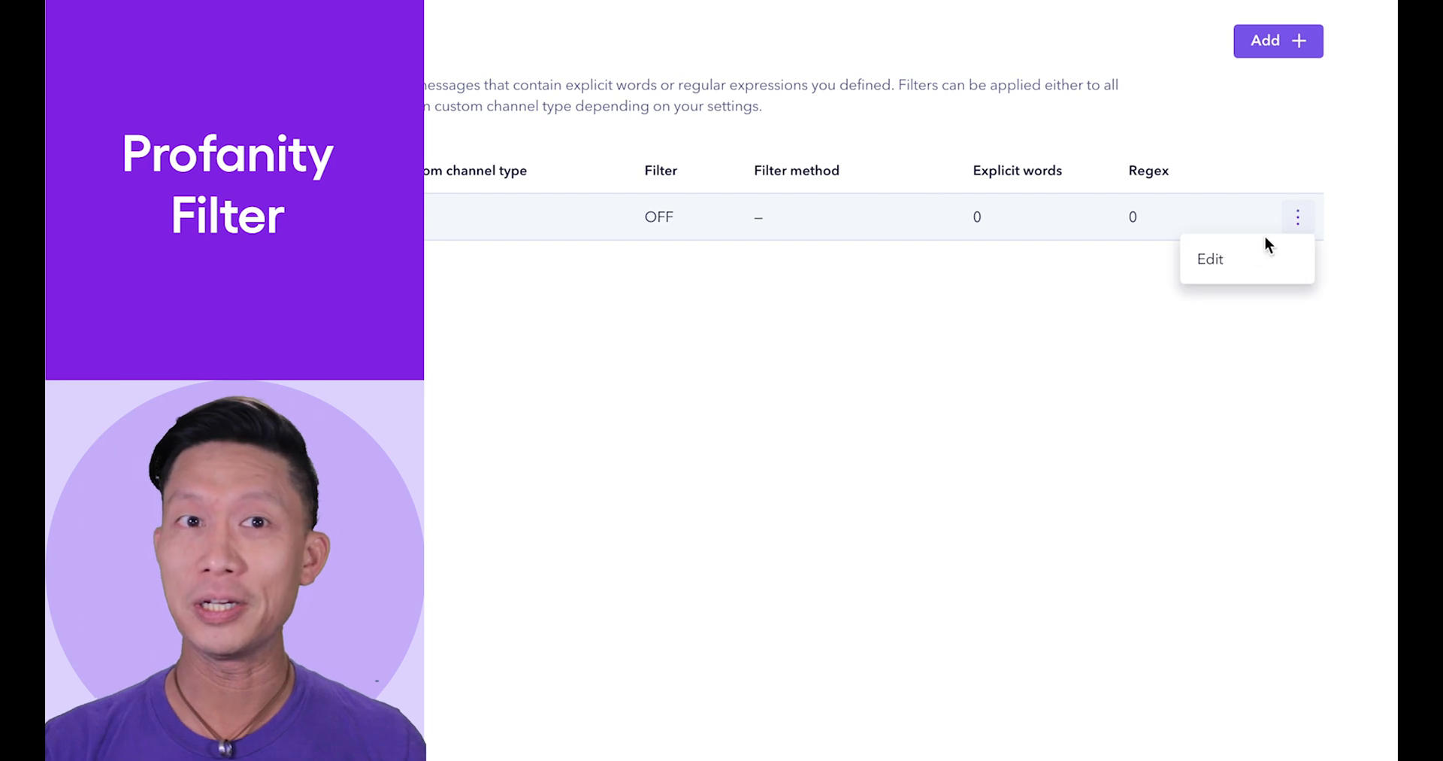
# - Edit the All DEFAULT rule, switching filtering on with the Replace with asterisks (*) method
pyautogui.click(1209, 259)
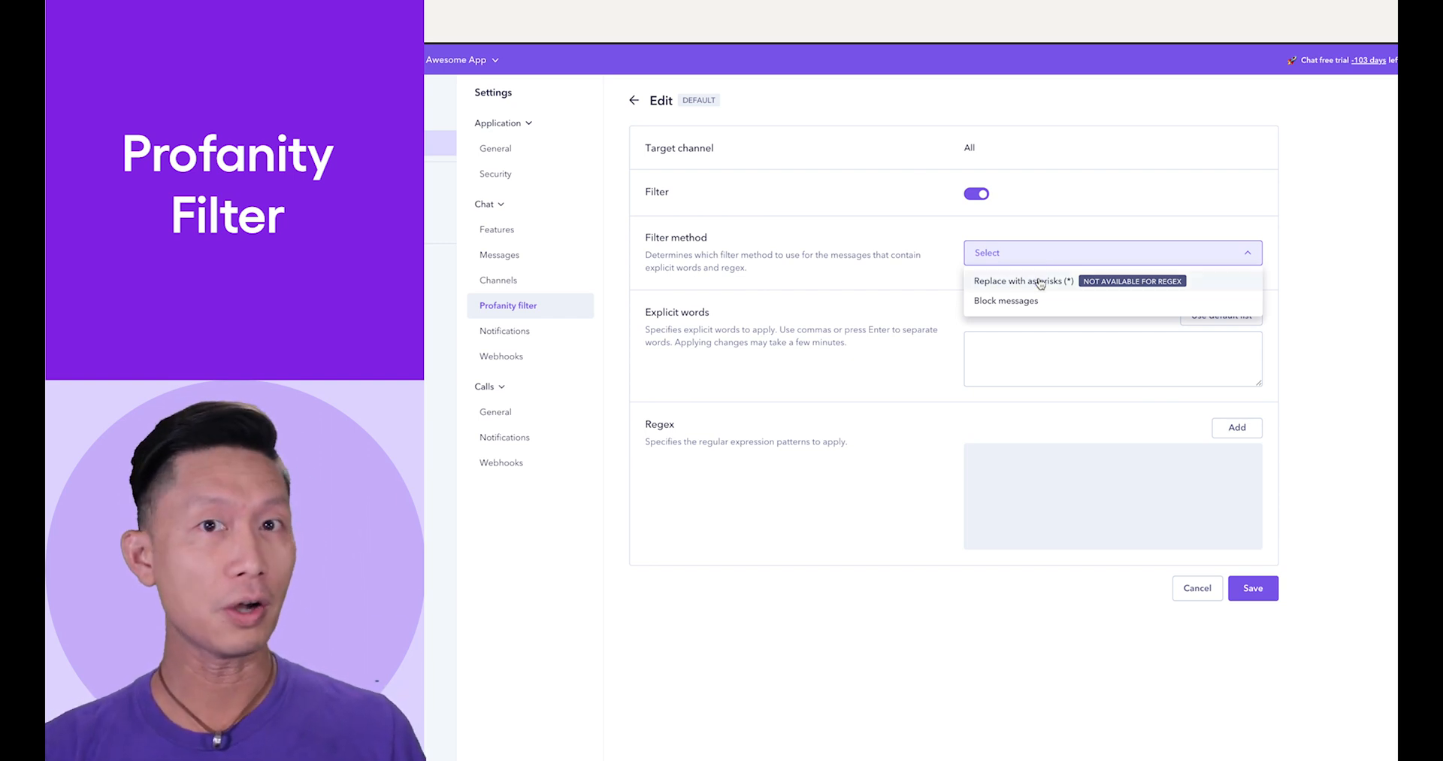
pyautogui.click(1022, 281)
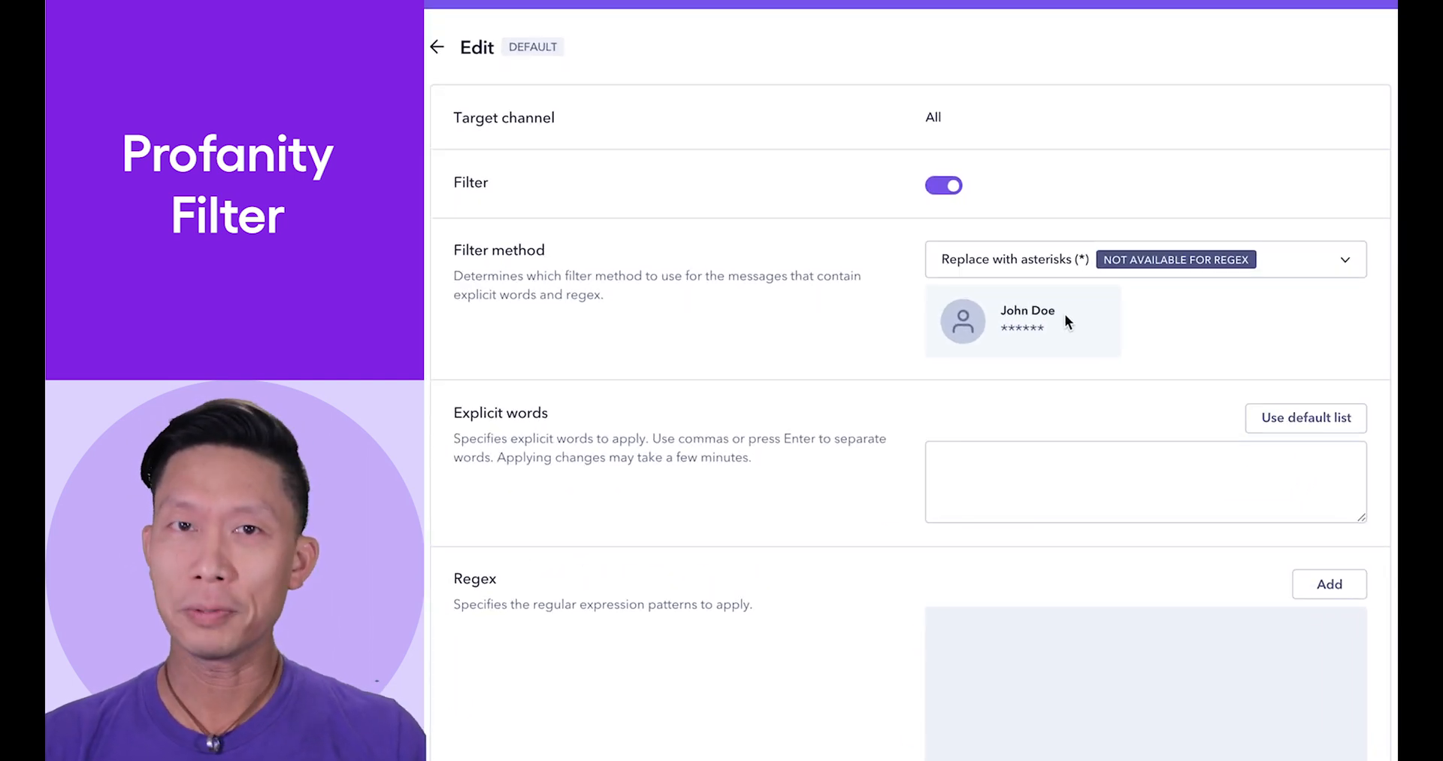
# - Fill the Explicit words section with the default word list
pyautogui.scroll(3)
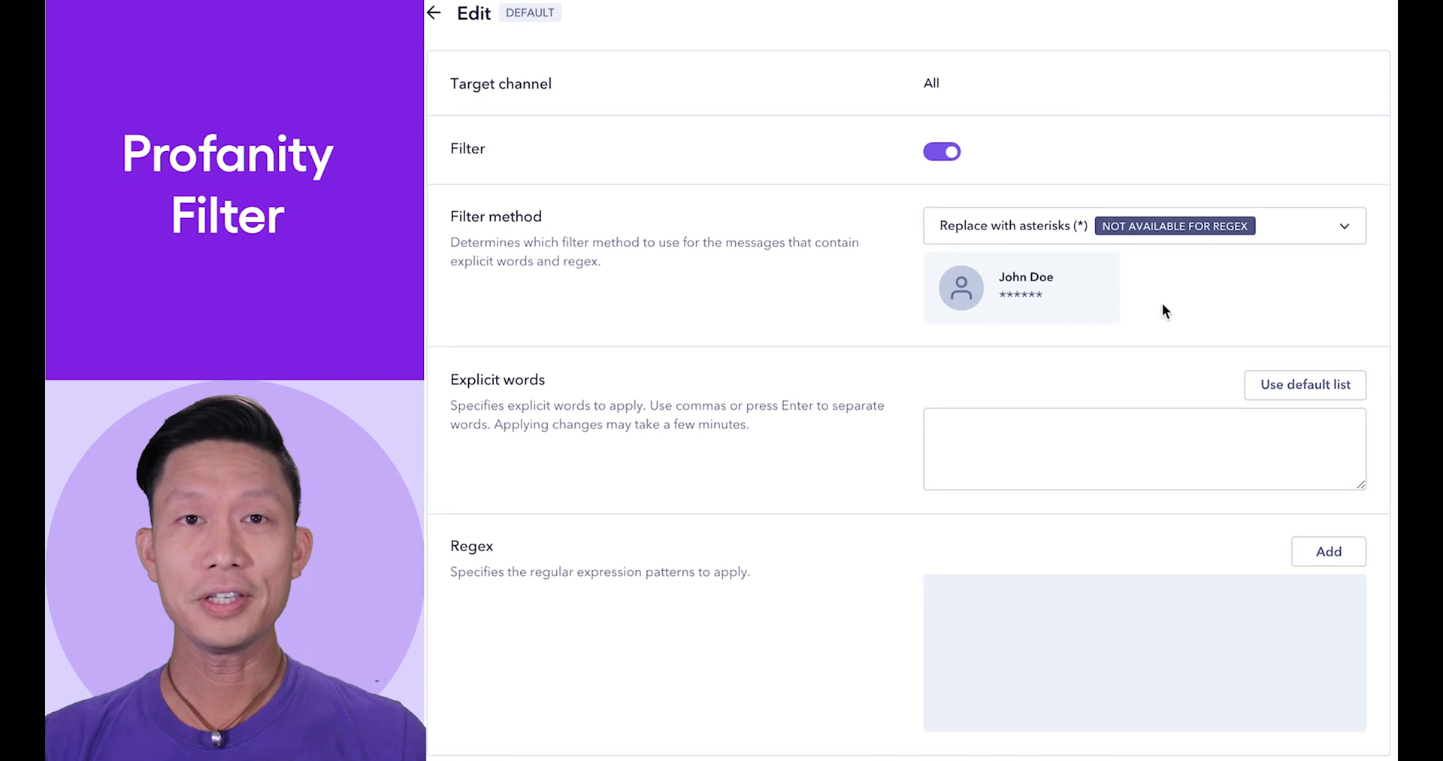
pyautogui.scroll(-3)
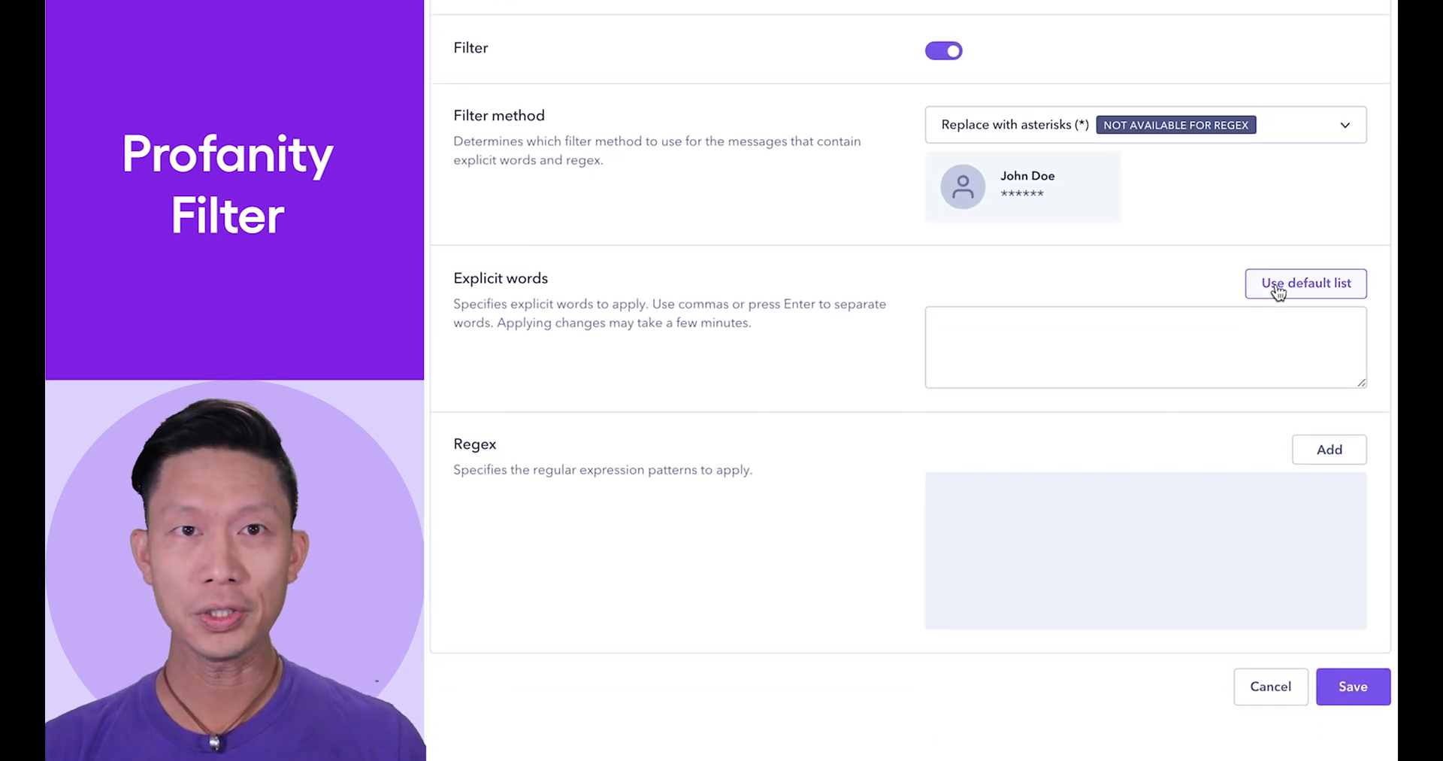
pyautogui.click(1305, 283)
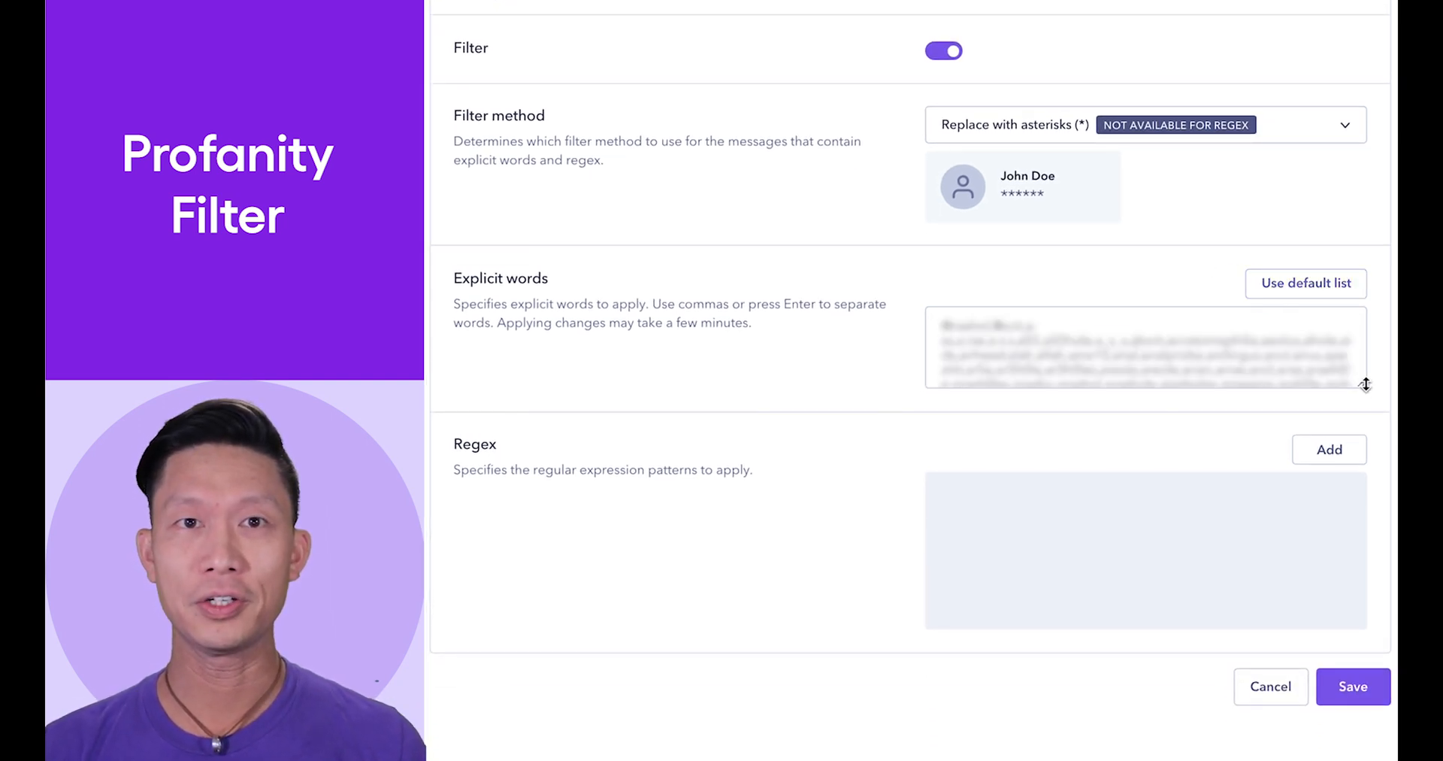